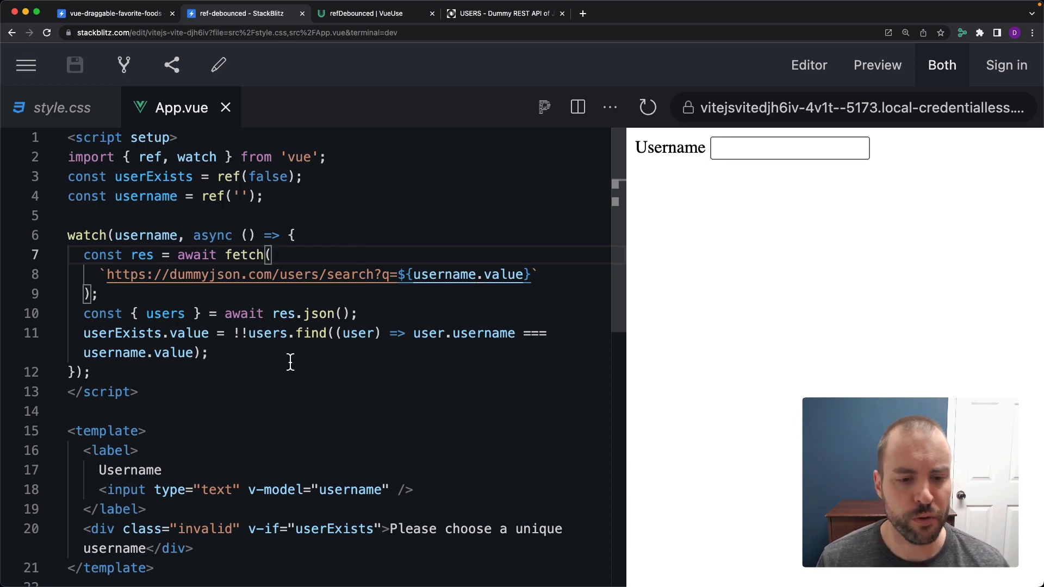
scroll(down, 3)
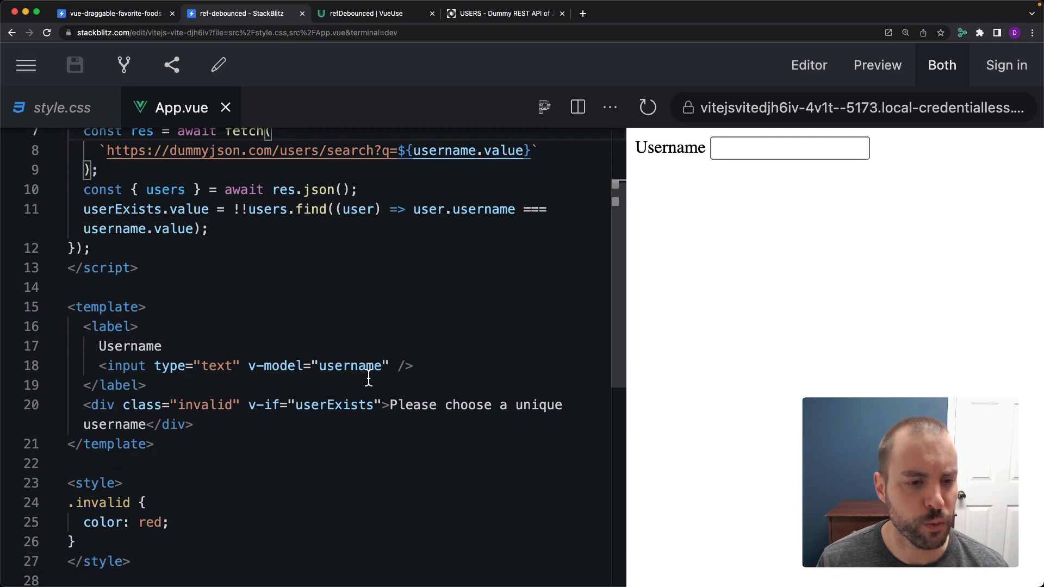
mouse_move(166, 379)
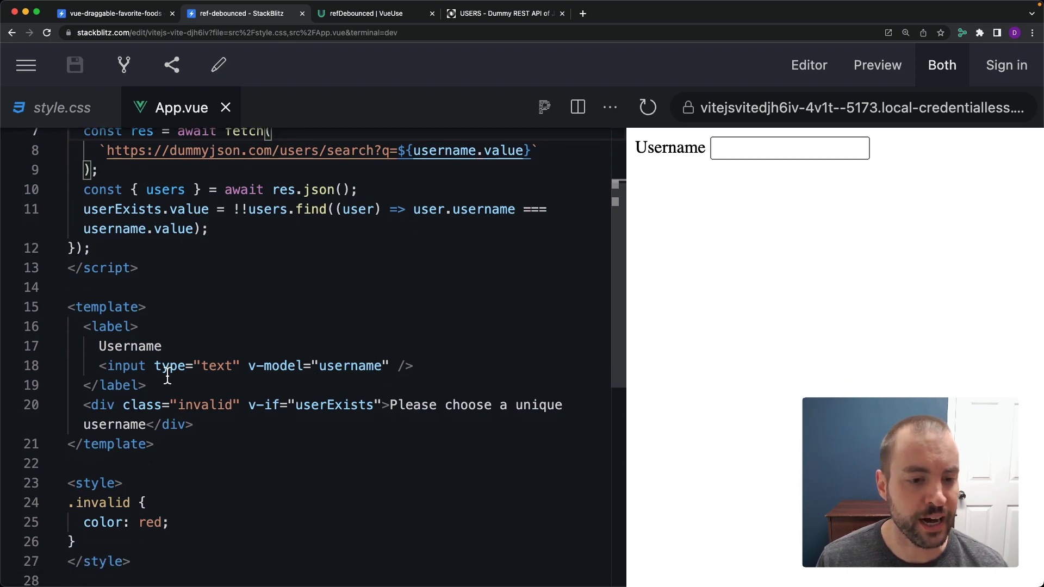
mouse_move(426, 371)
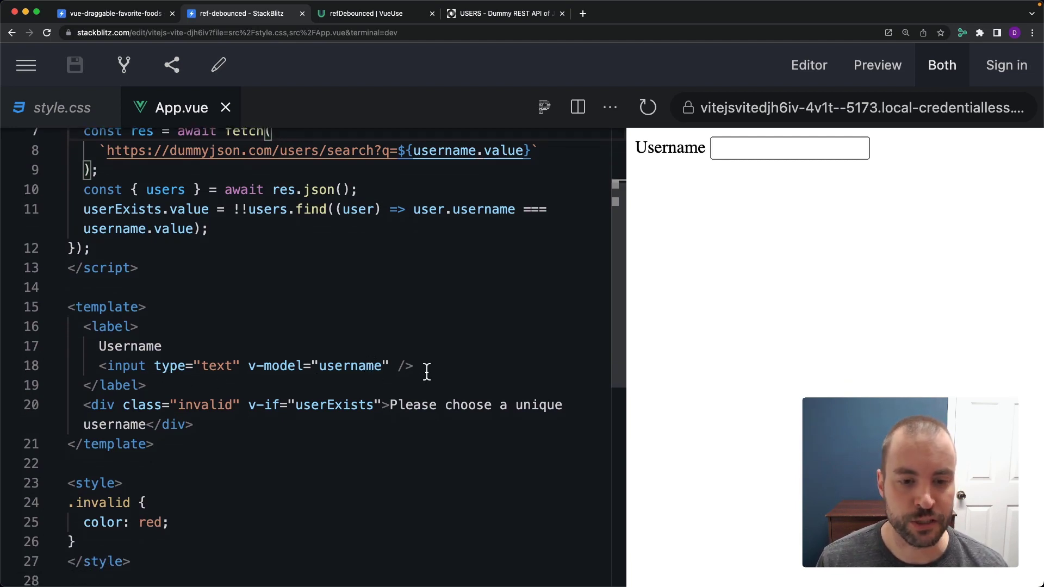
mouse_move(737, 240)
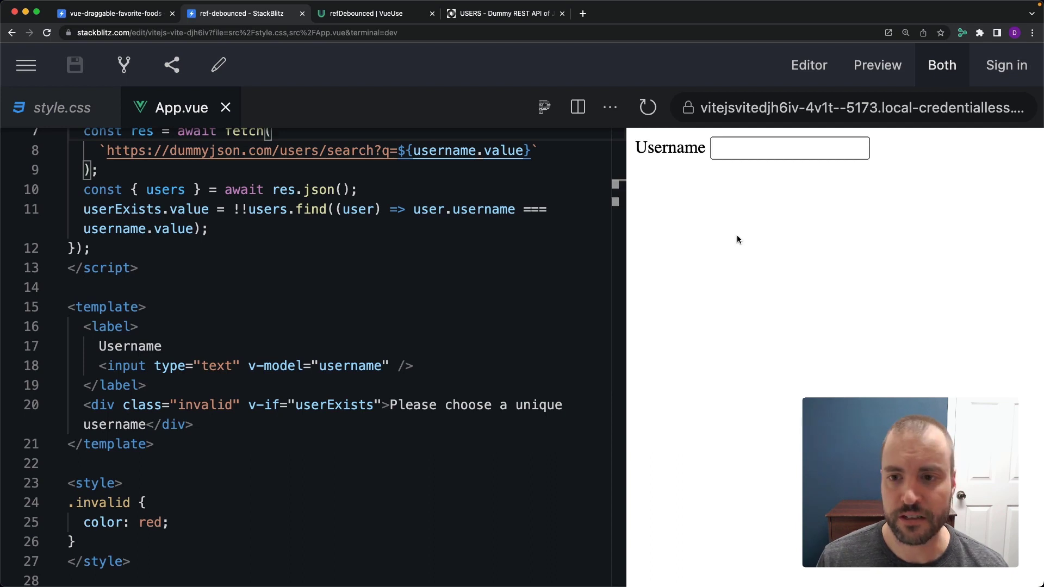
click(789, 148)
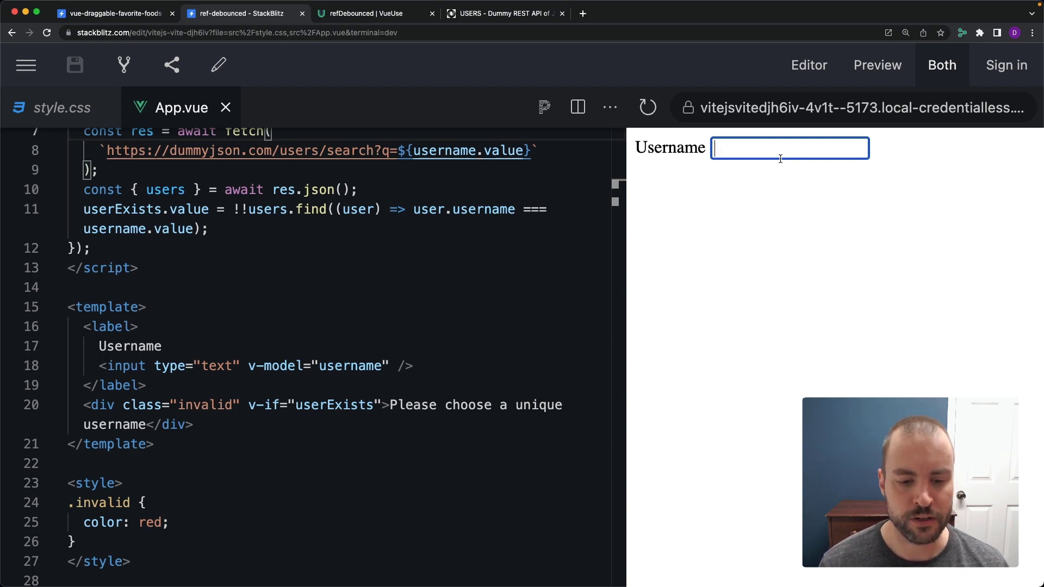
text(ggude)
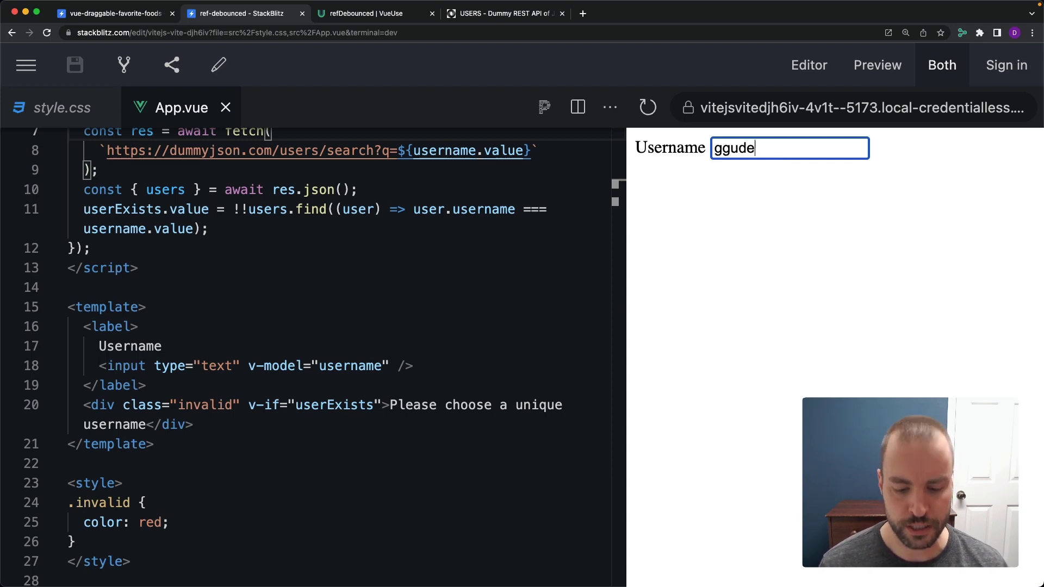
text(7)
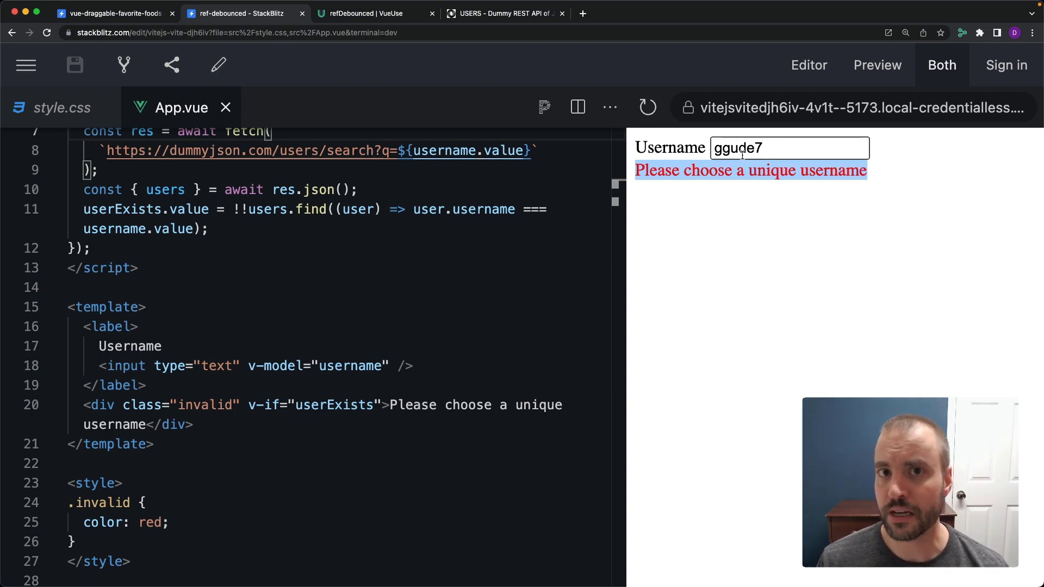
right_click(739, 148)
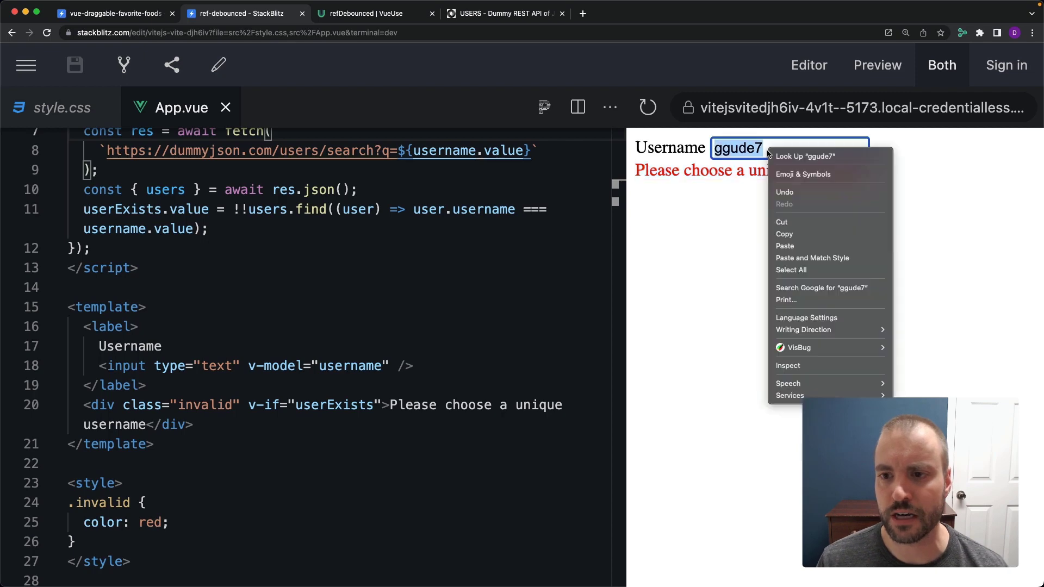
Step: Inspect the Network panel while typing ajsdfsadfj, revealing eleven search requests, one per keystroke
click(788, 365)
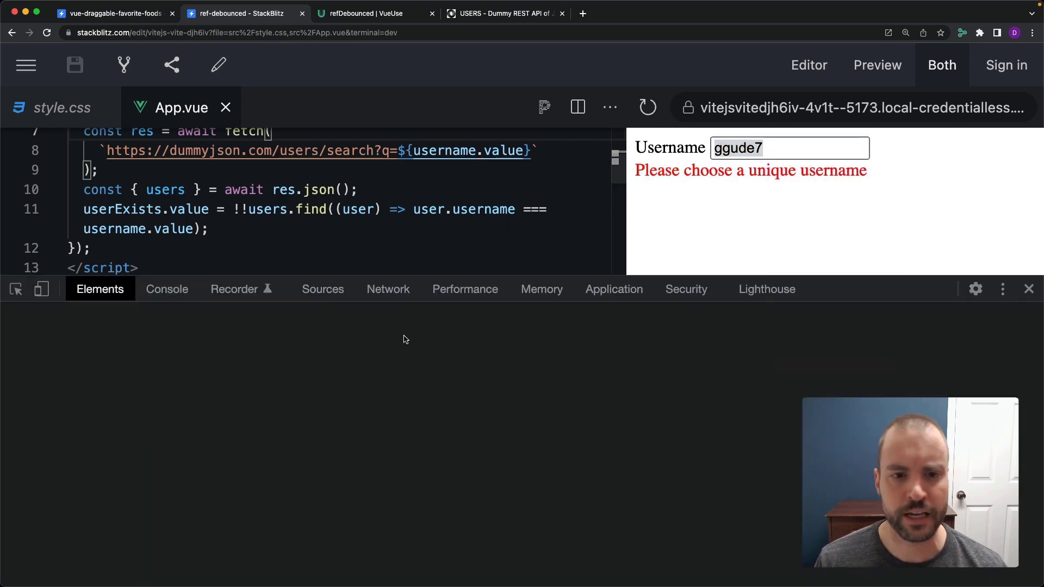
click(388, 289)
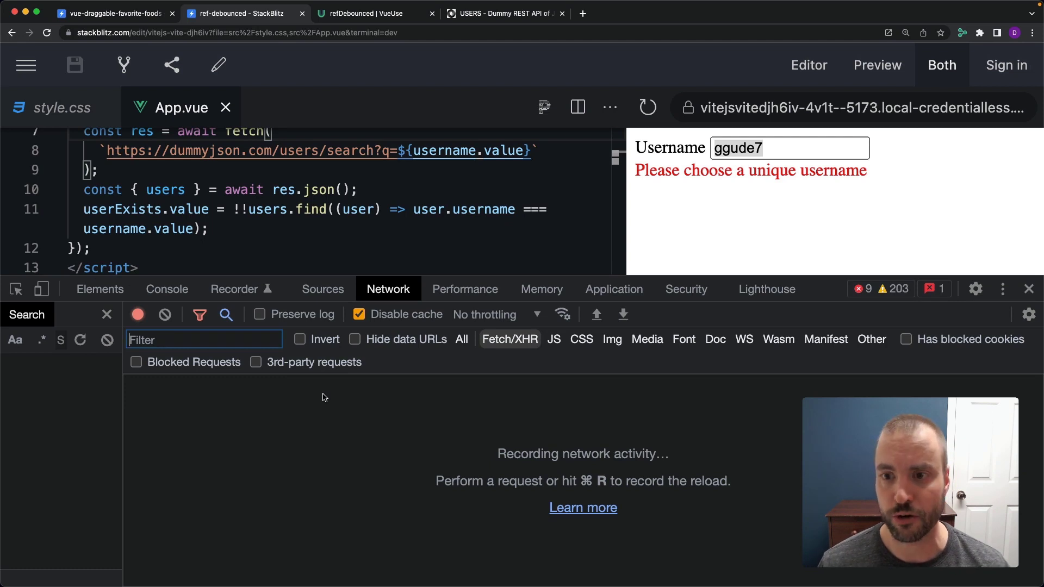
click(789, 148)
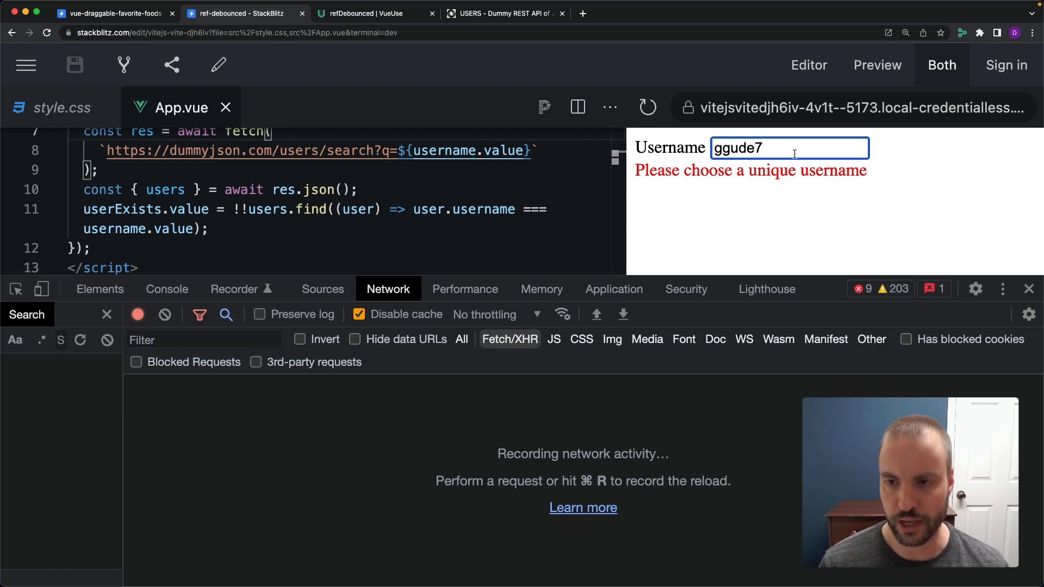
text(ajsdfsadfj)
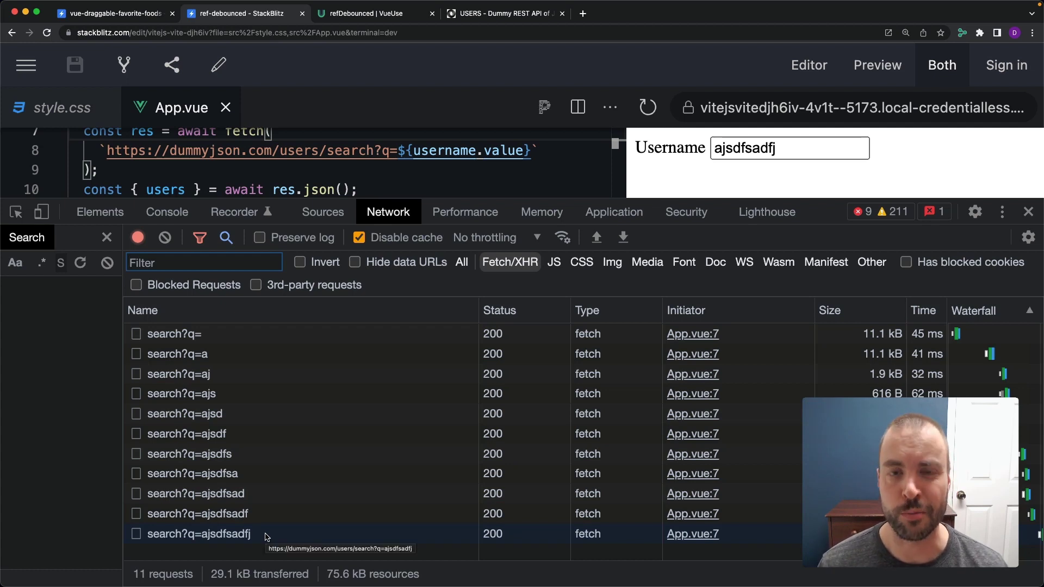
mouse_move(803, 319)
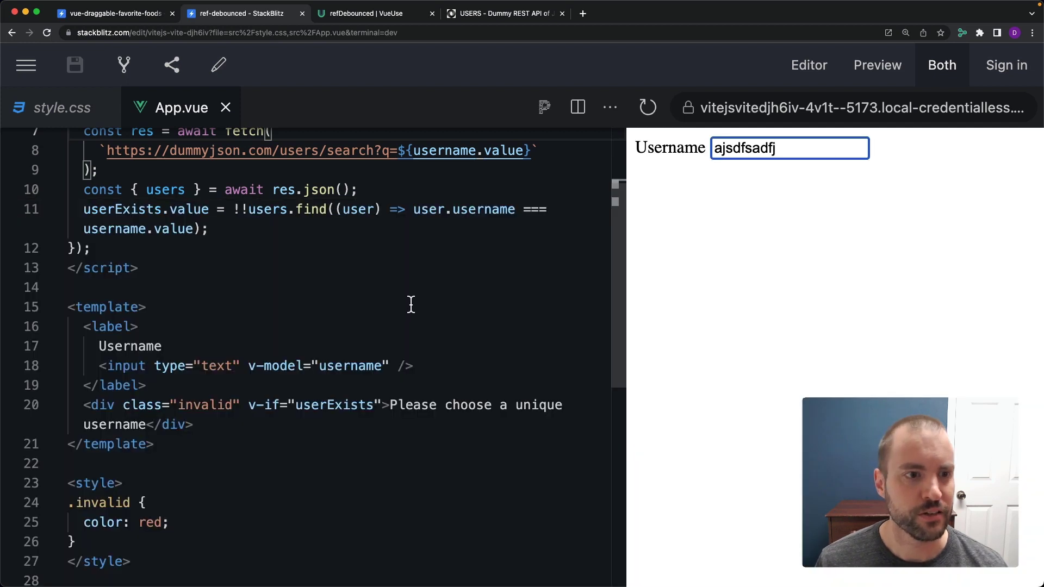
Step: Select the watched username ref in App.vue and begin an import statement on line 3
scroll(up, 3)
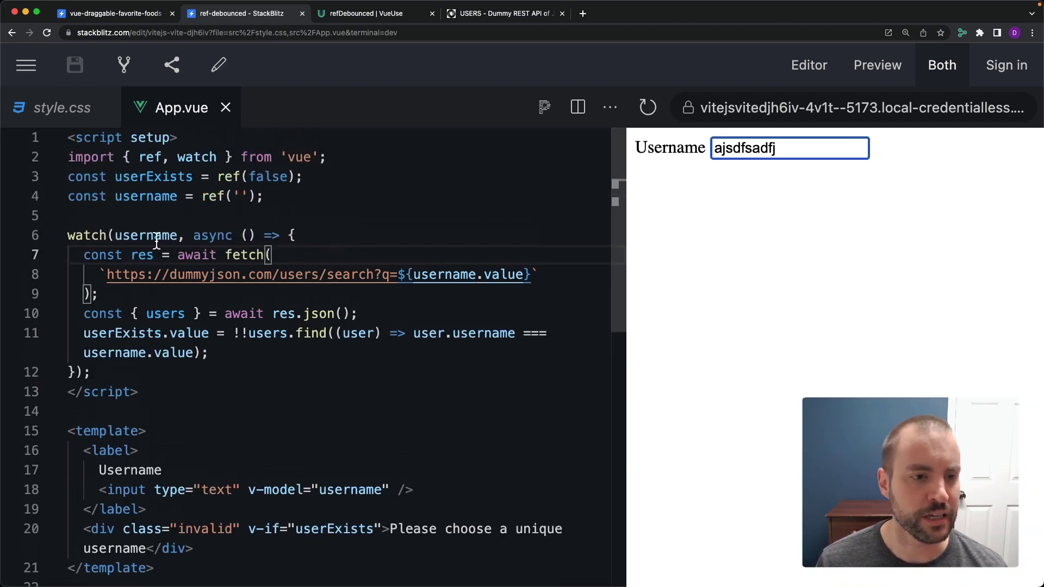
double_click(146, 195)
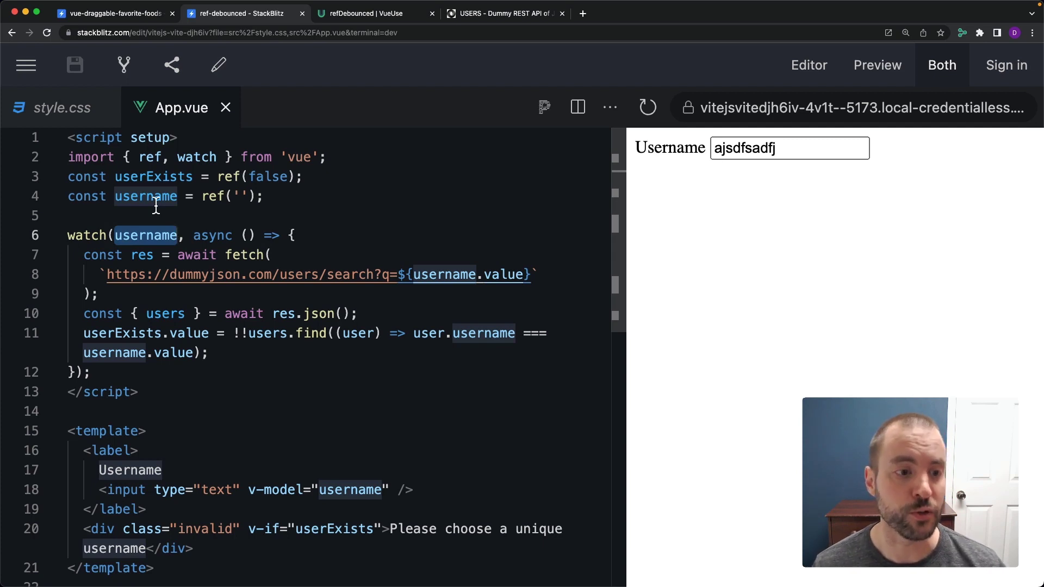
scroll(down, 3)
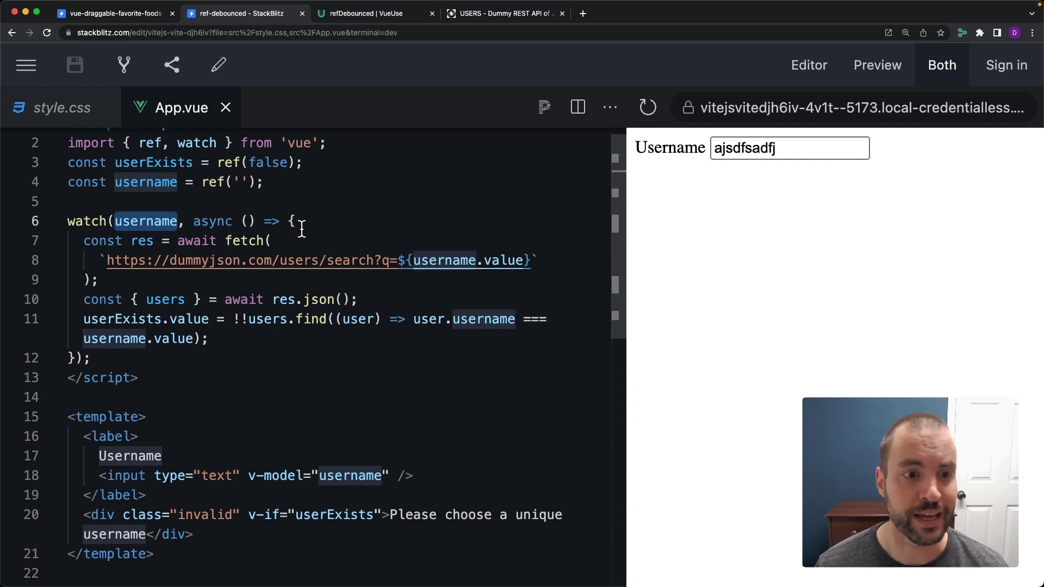
scroll(up, 3)
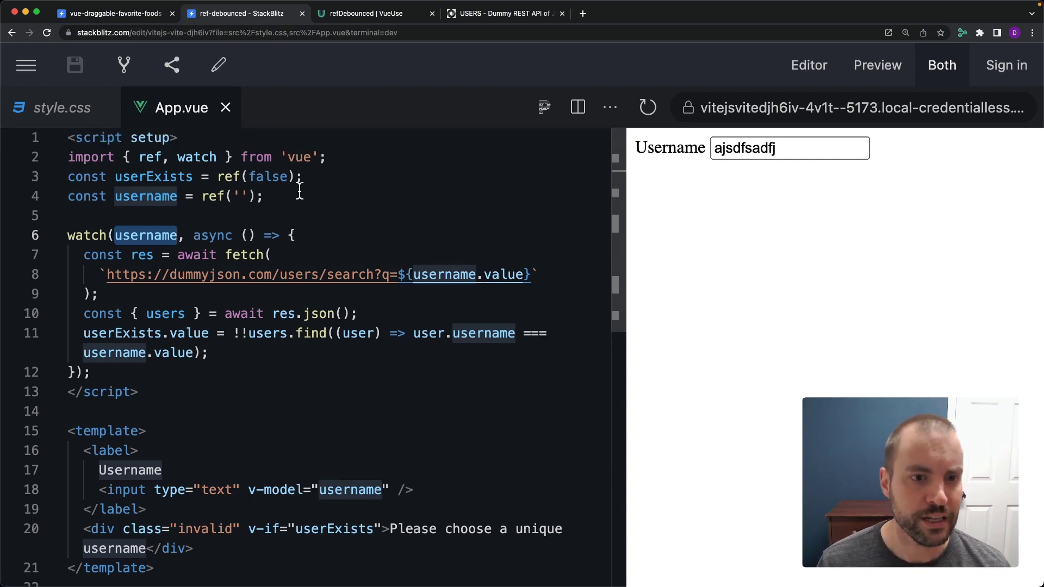
text(impor)
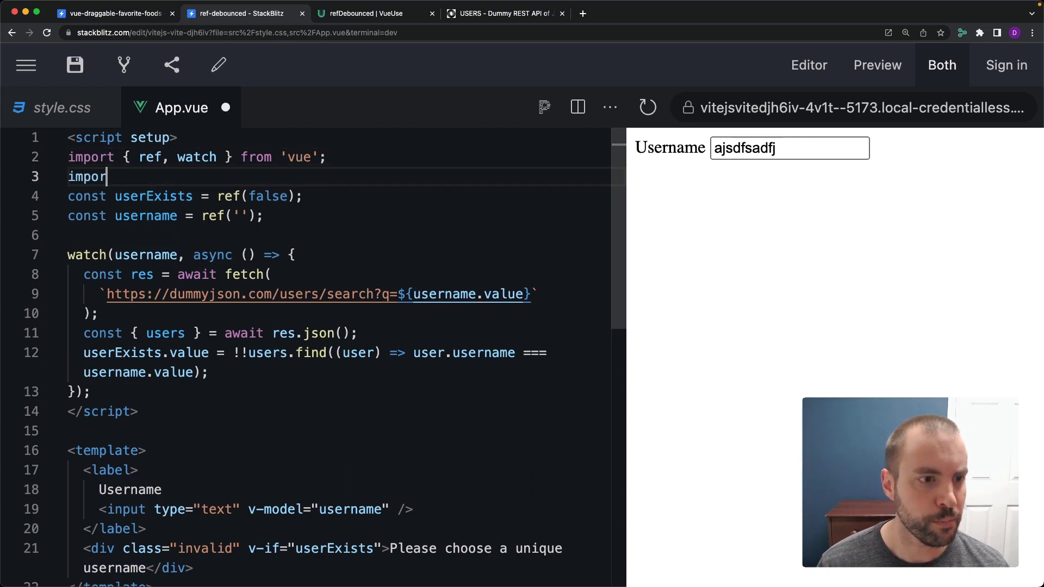
text(t {refDebounced} from)
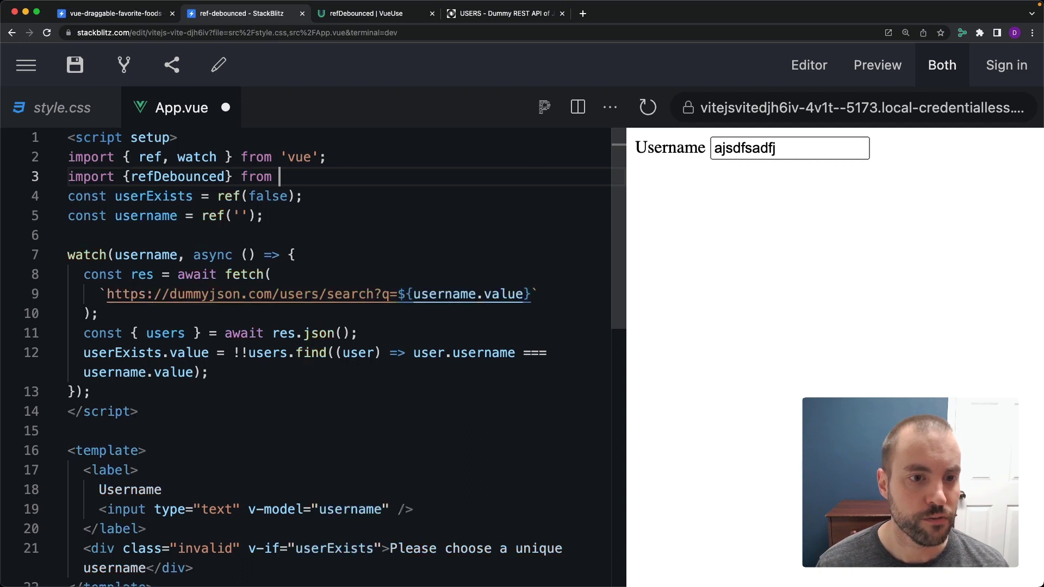
text("@vueuse/core';)
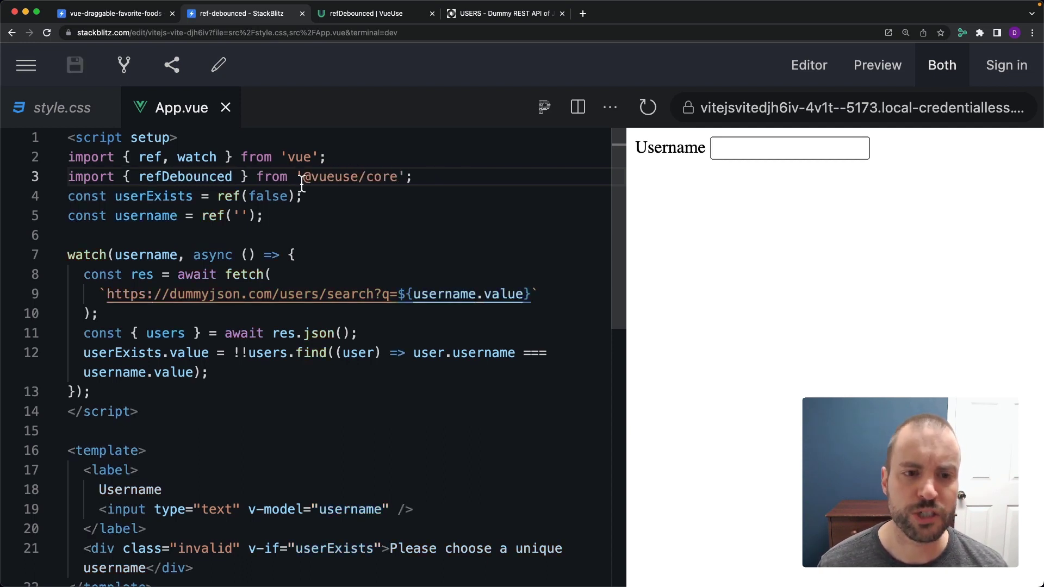
double_click(349, 177)
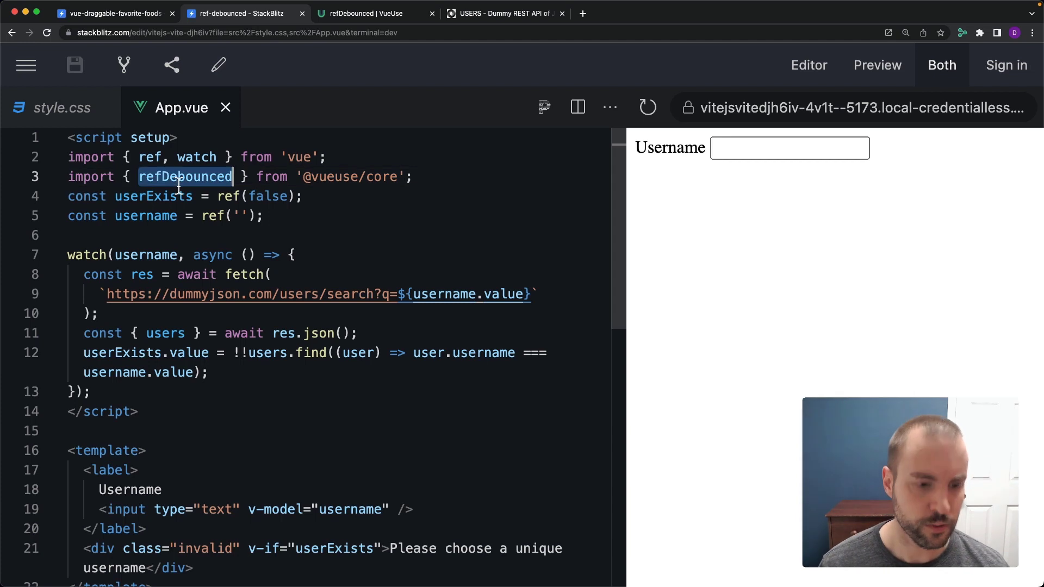
Step: Add line 6: const usernameDebounced = refDebounced(username, 500), and save App.vue
text(const)
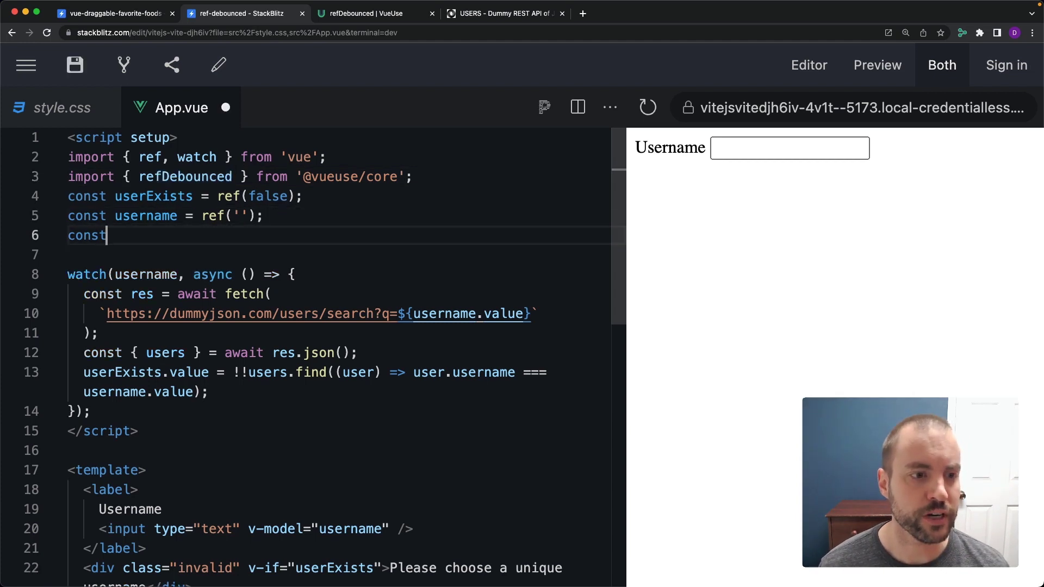
text(usernameDeb)
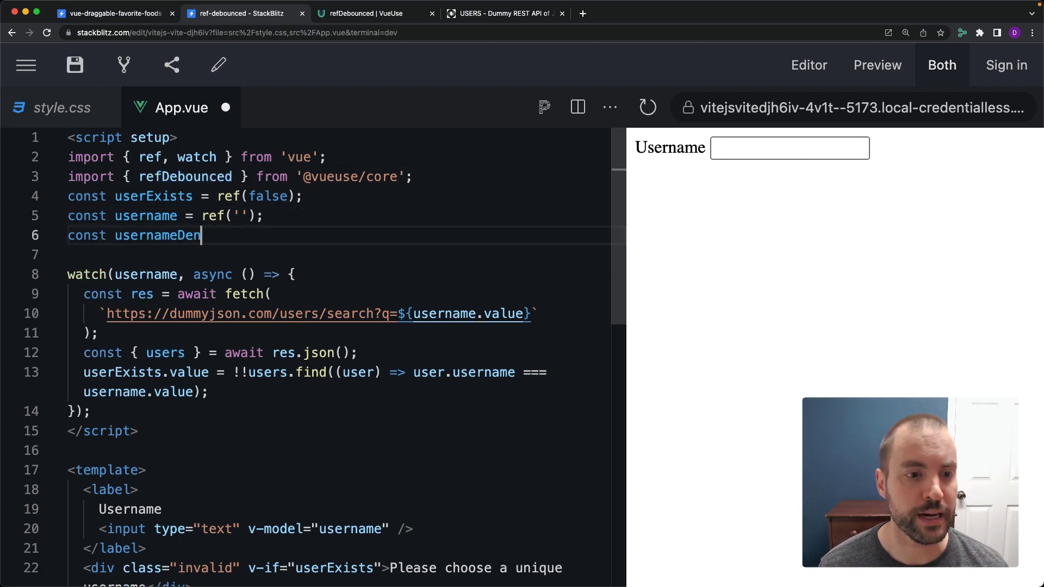
text(bounced = refDebounced()
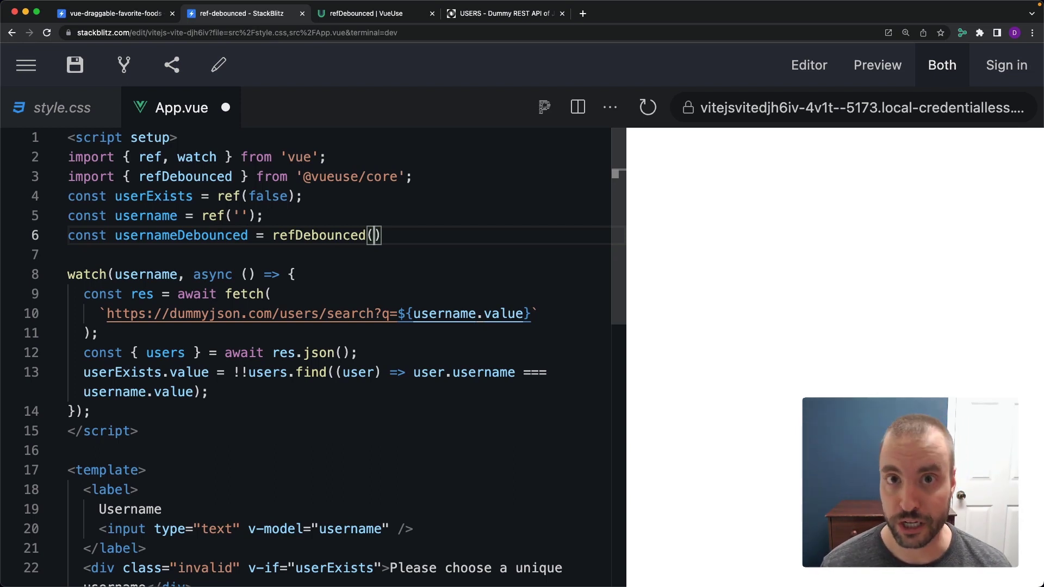
text(username)
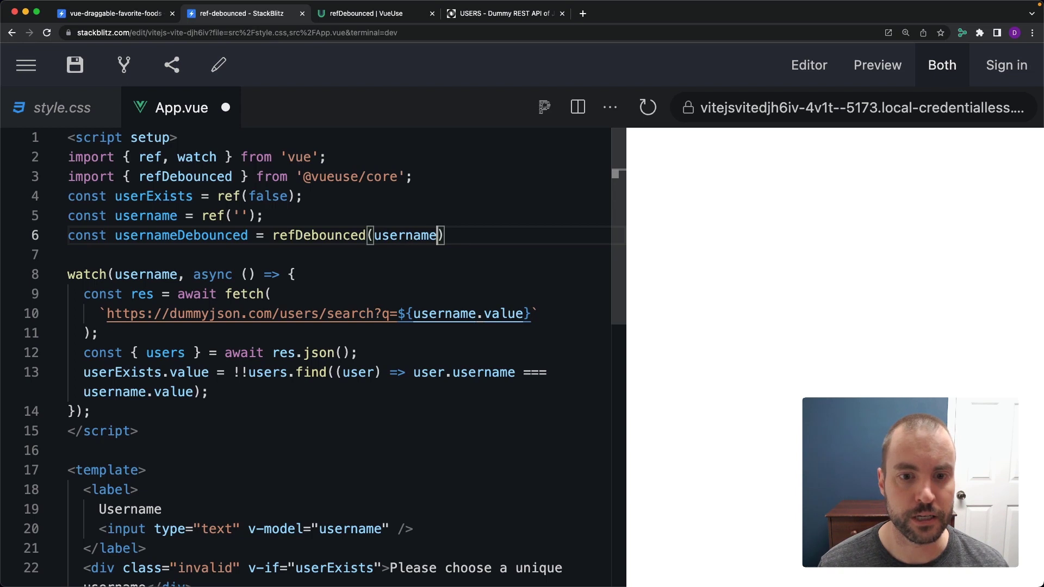
text(,)
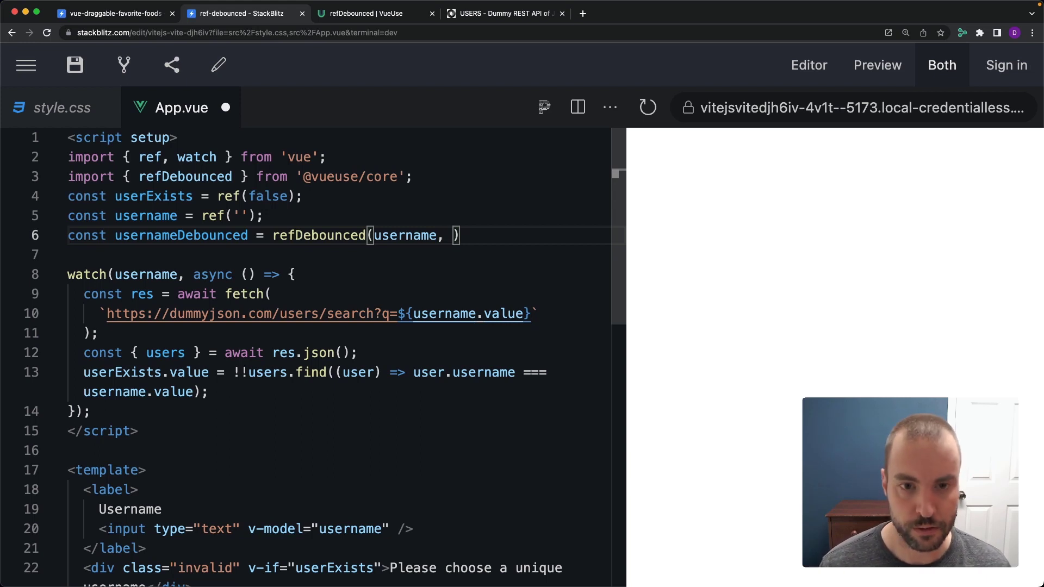
text(500)
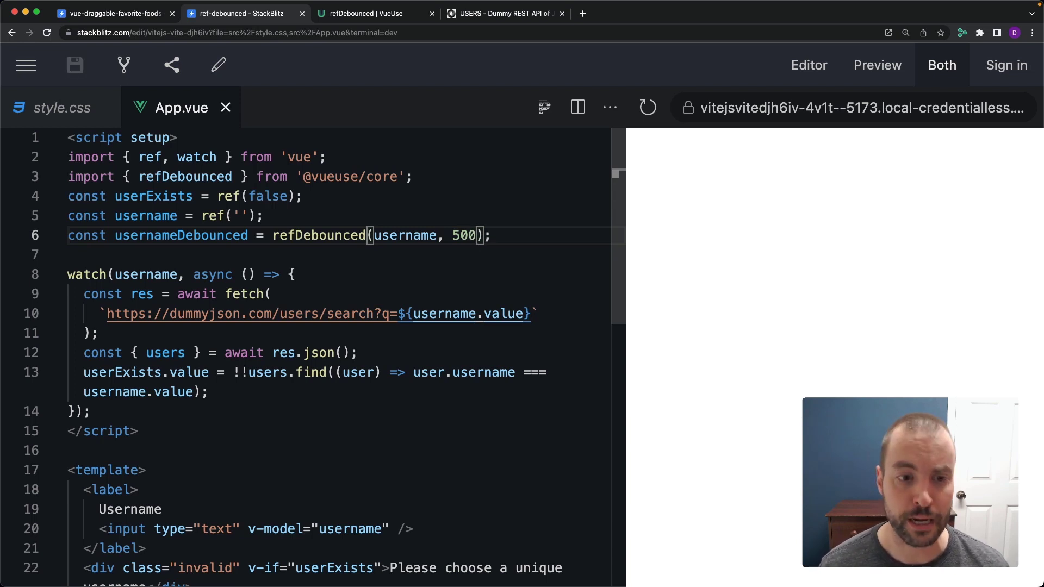
double_click(180, 235)
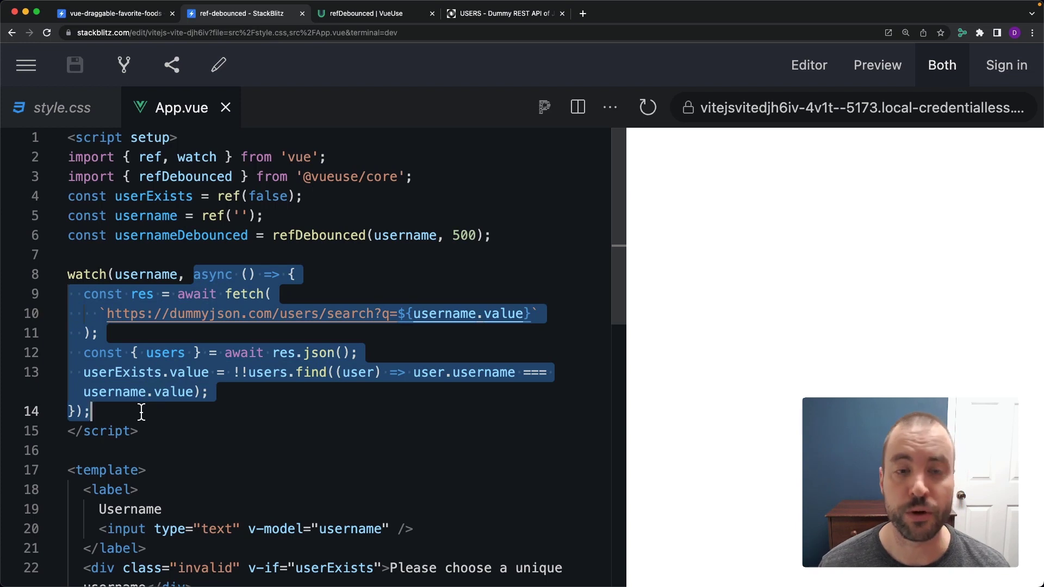
mouse_move(172, 332)
text(Debounced)
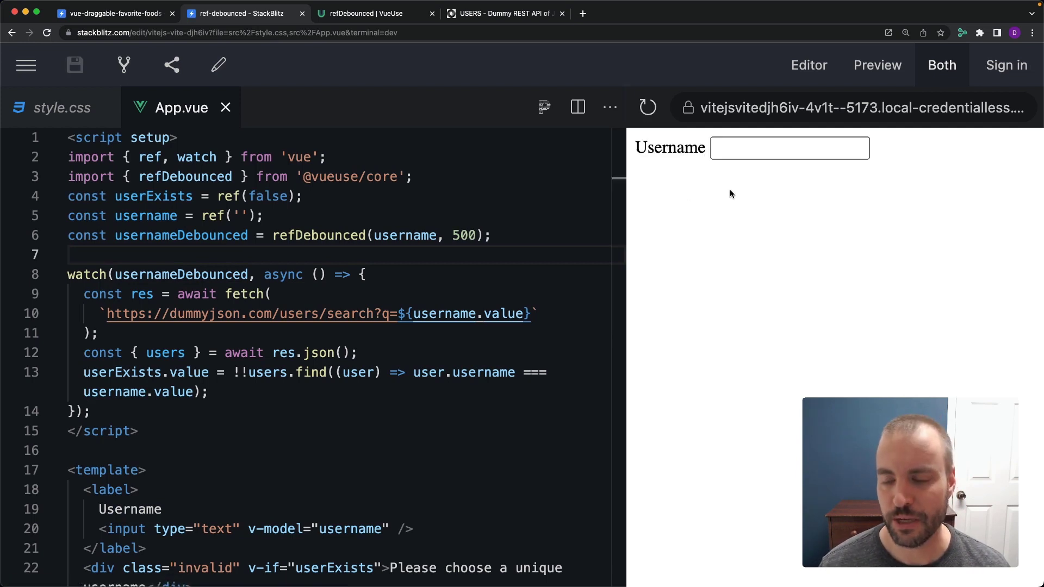
mouse_move(752, 383)
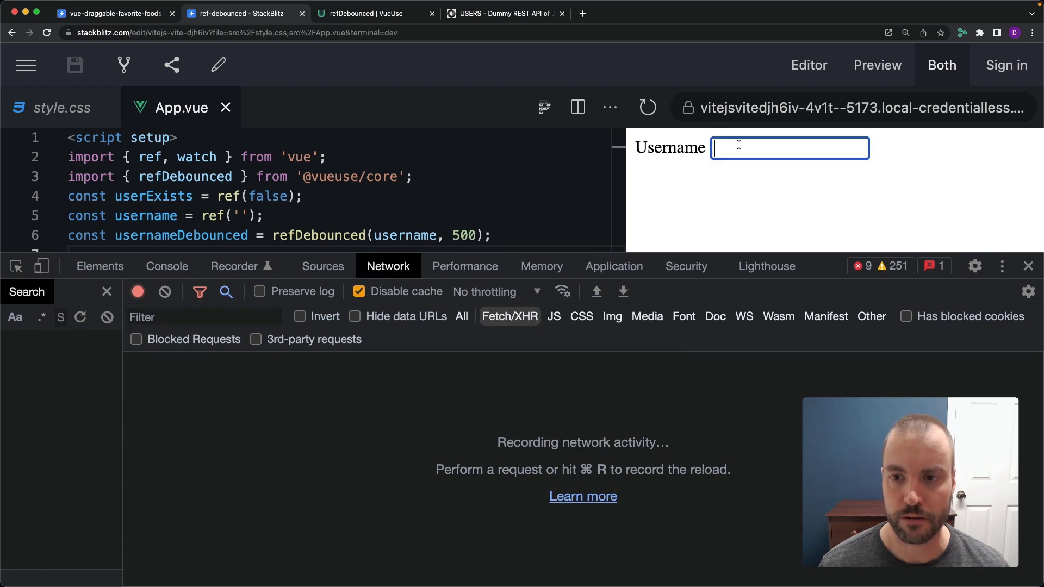
Step: Type a long random username, confirm only one search request fired, and close DevTools
text(kaldsjlksdajfafsdfl;jk)
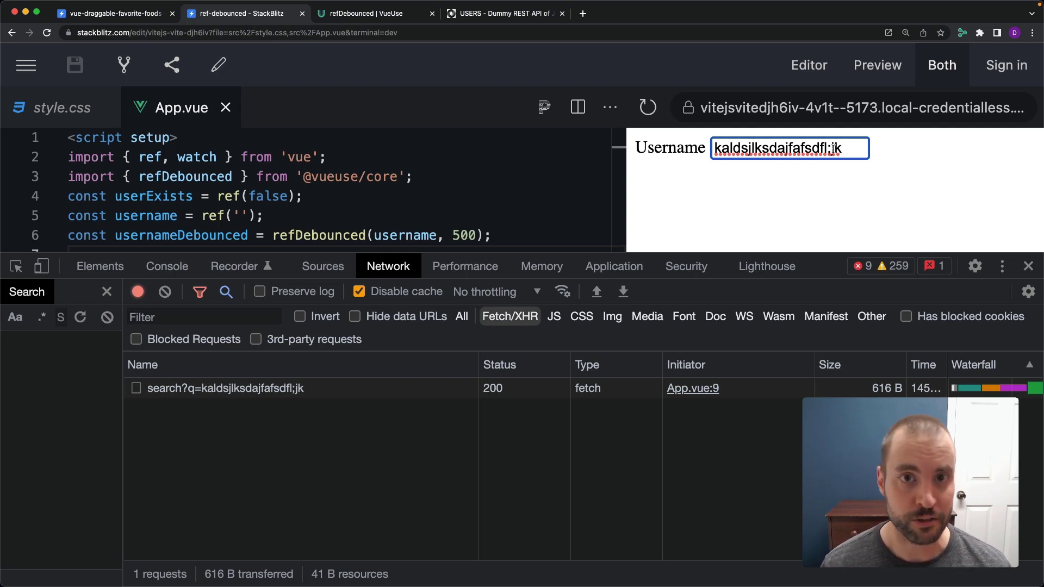
click(224, 388)
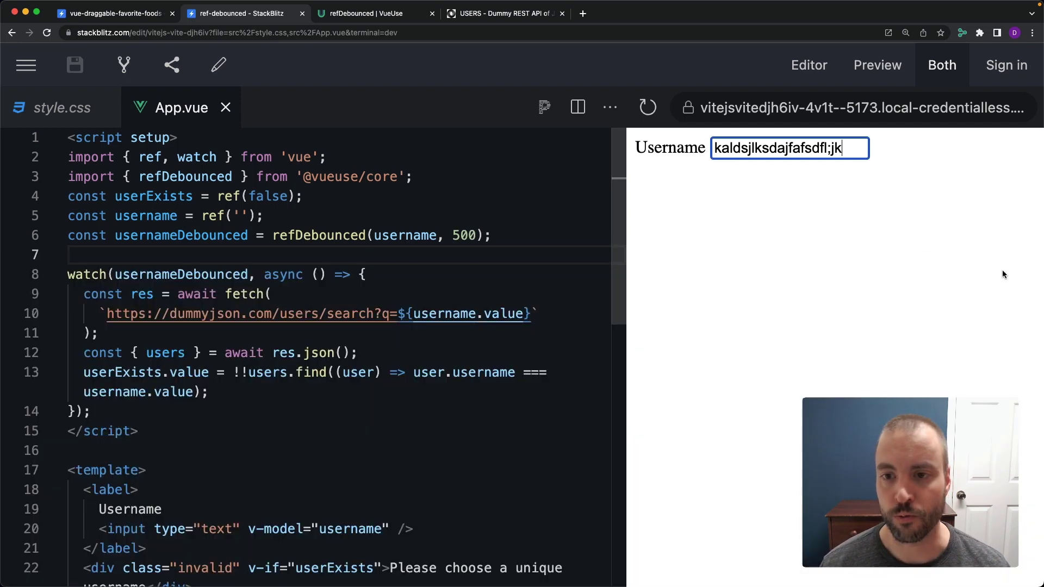
mouse_move(668, 225)
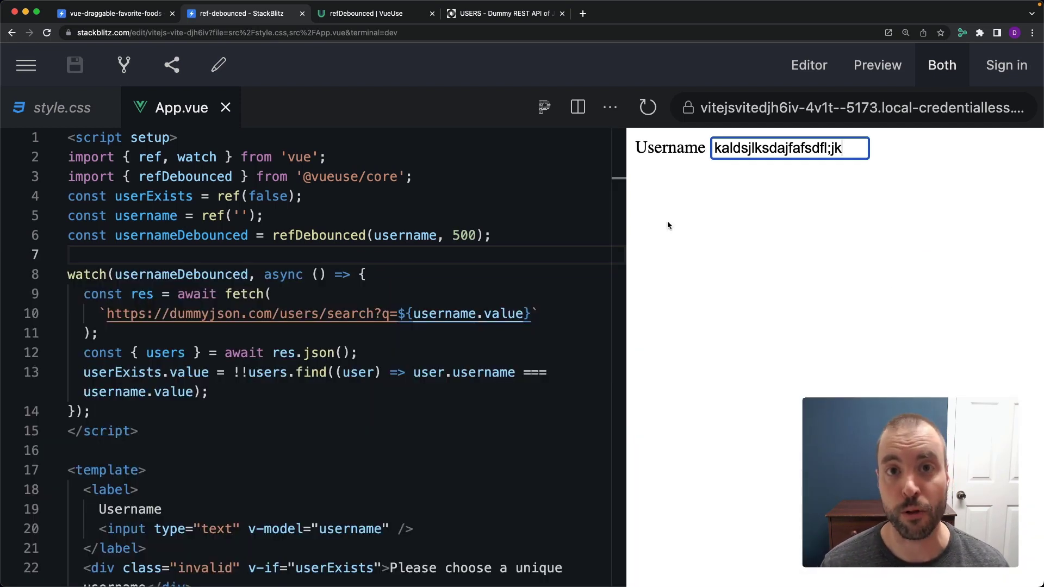